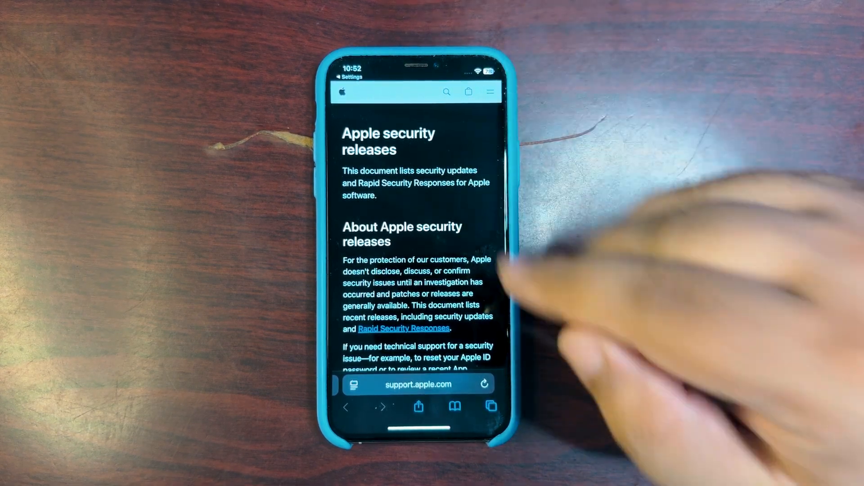
- Open the iOS 18.4.1 and iPadOS 18.4.1 security content article and scroll through it
{"action": "scroll", "scroll_direction": "down", "scroll_amount": 3}
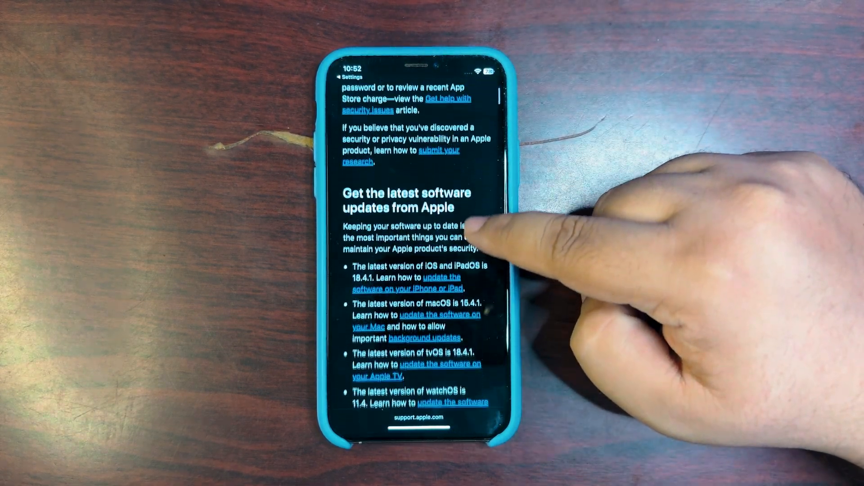
{"action": "scroll", "scroll_direction": "down", "scroll_amount": 3}
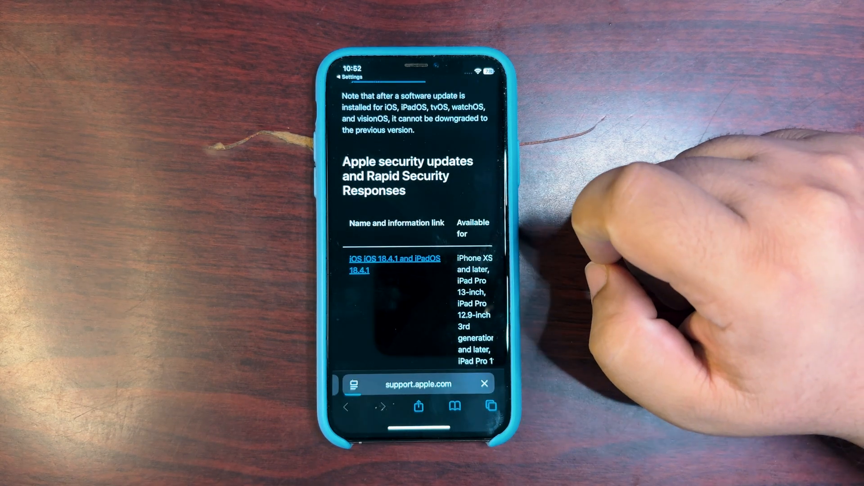
{"action": "left_click", "coordinate": [394, 265]}
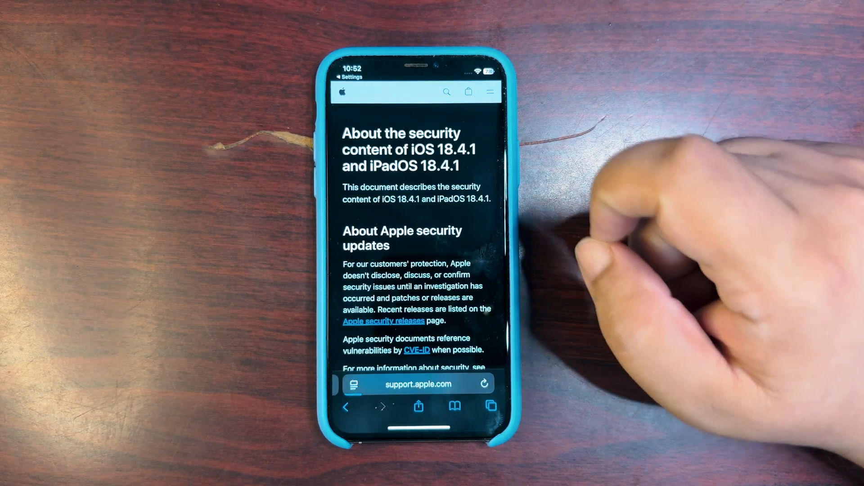
{"action": "scroll", "scroll_direction": "down", "scroll_amount": 3}
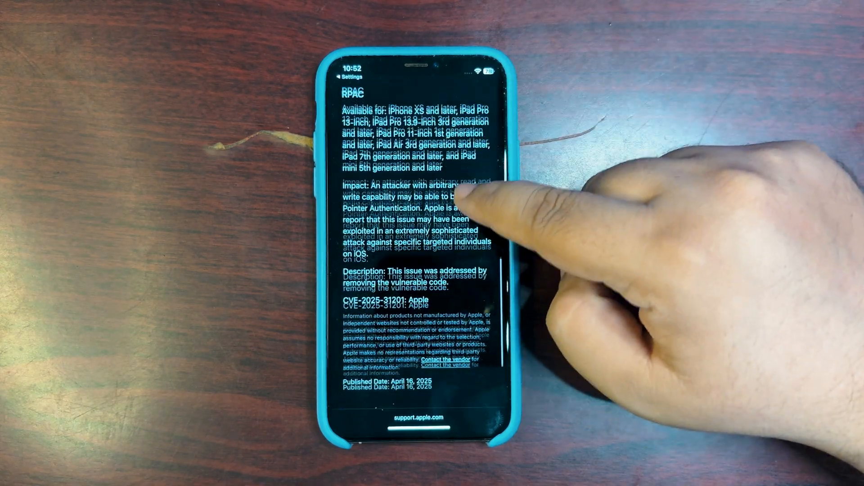
{"action": "scroll", "scroll_direction": "down", "scroll_amount": 3}
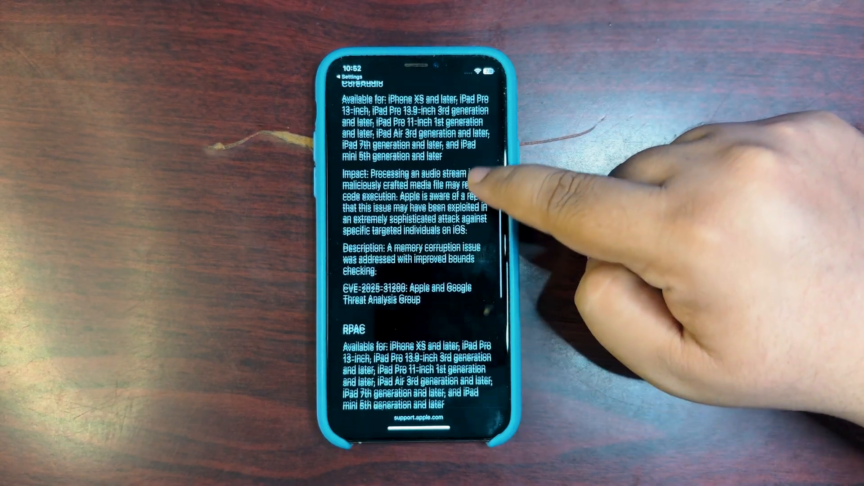
{"action": "scroll", "scroll_direction": "down", "scroll_amount": 3}
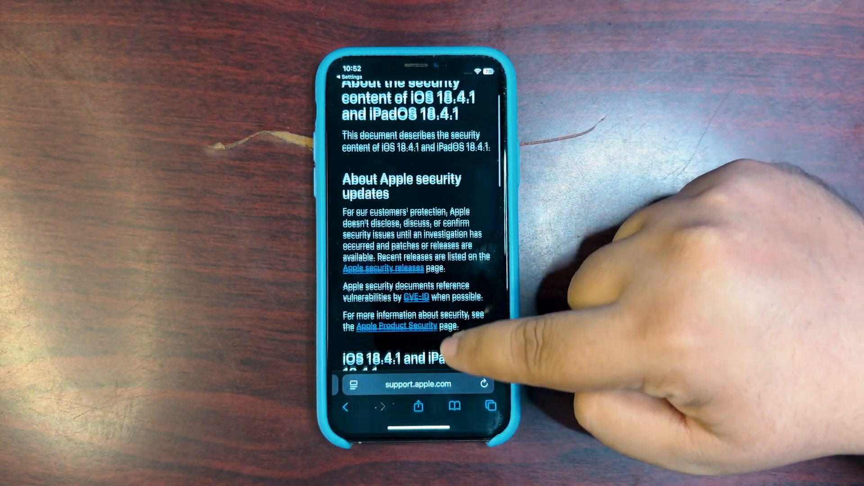
{"action": "scroll", "scroll_direction": "down", "scroll_amount": 3}
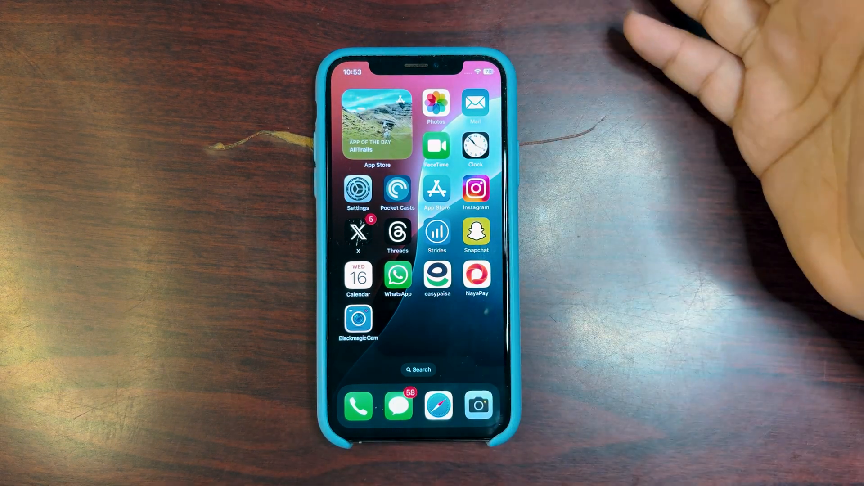
- Return to the Software Update screen showing the 222 MB iOS 18.4.1 update
{"action": "scroll", "scroll_direction": "right", "scroll_amount": 3}
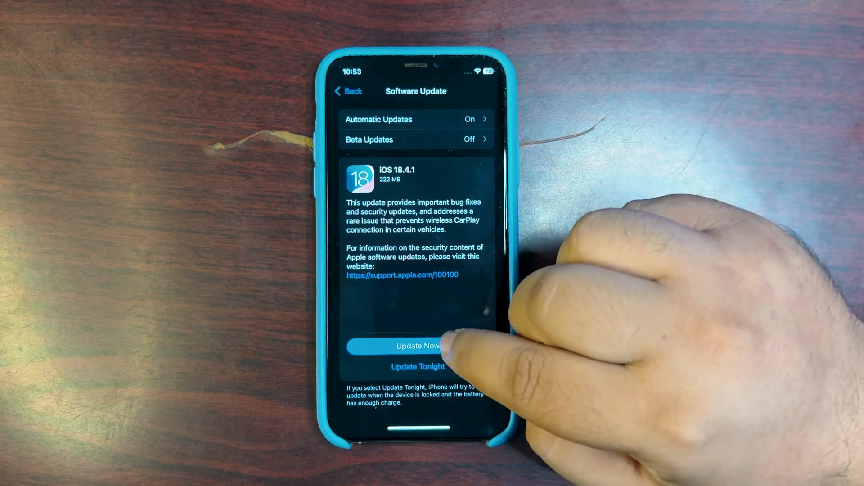
- Tap Update Now to start downloading iOS 18.4.1 and let it progress
{"action": "left_click", "coordinate": [417, 345]}
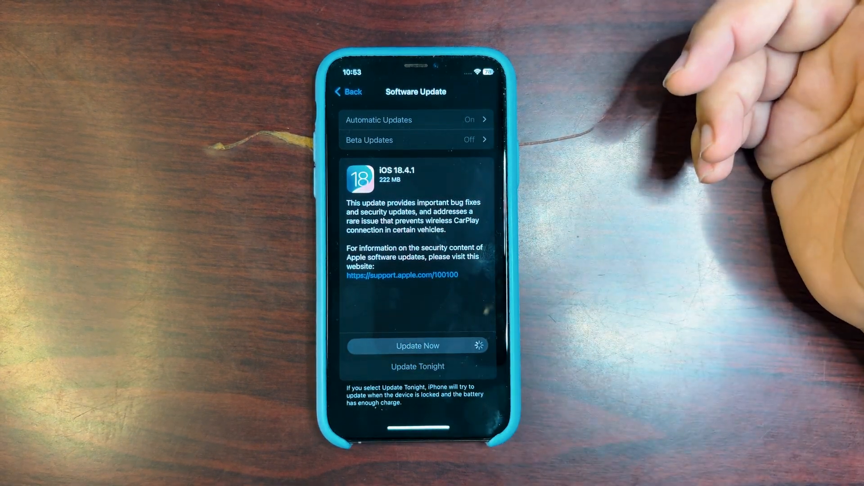
{"action": "left_click", "coordinate": [417, 346]}
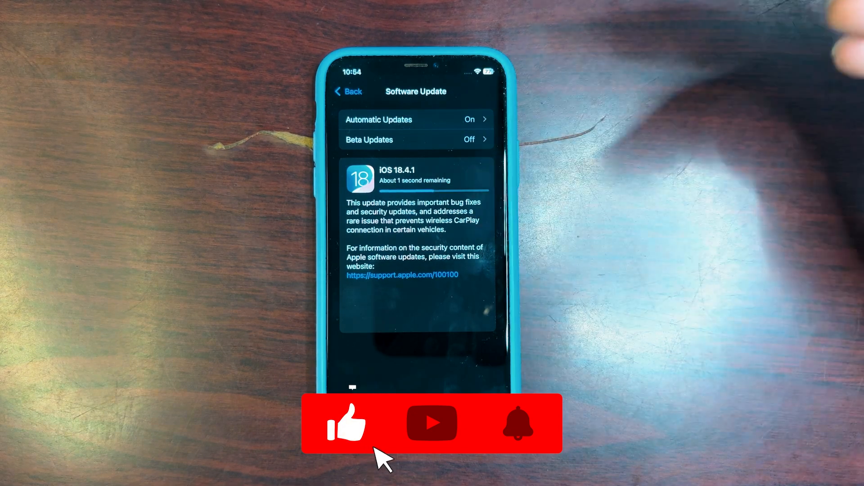
{"action": "mouse_move", "coordinate": [543, 460]}
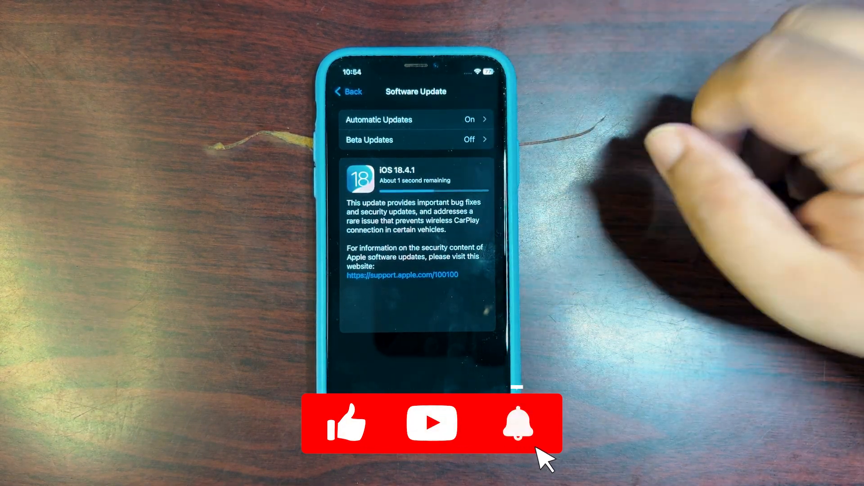